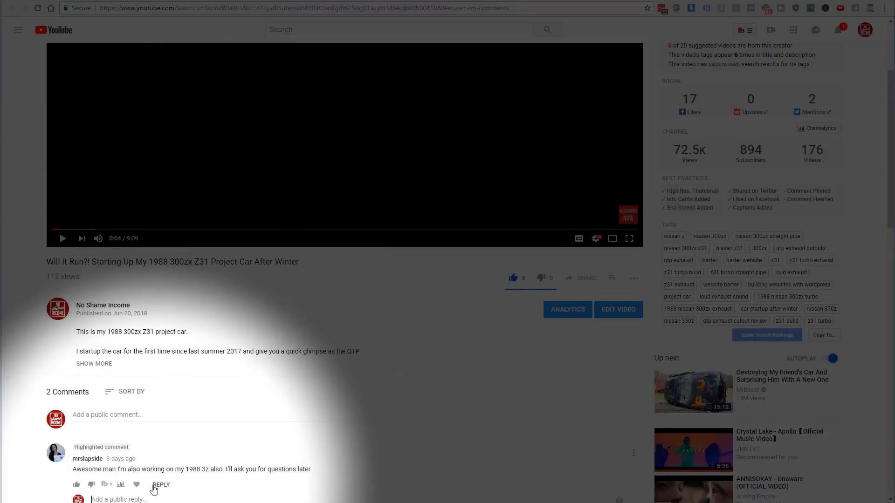
type("Ok")
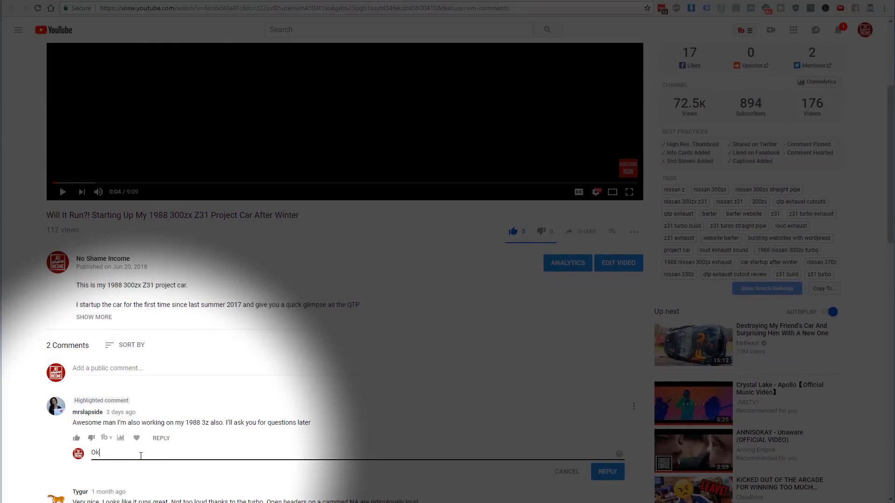